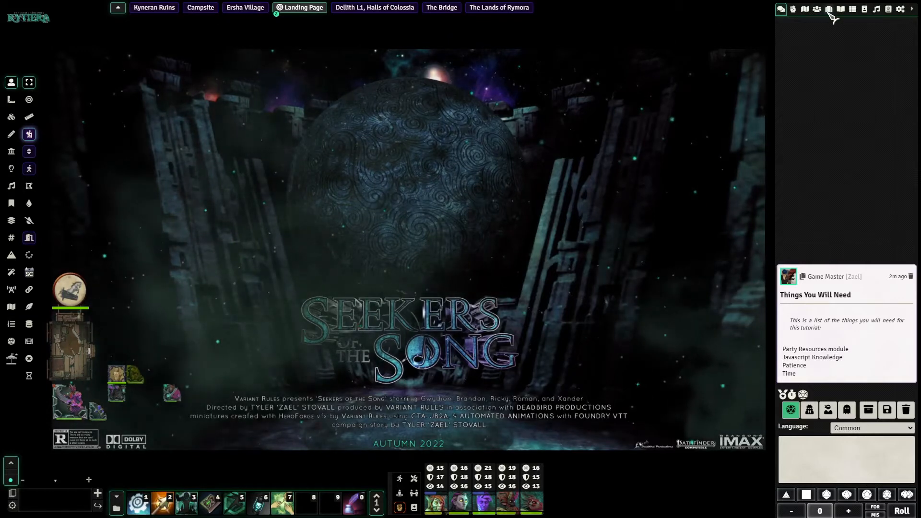
Step: Bring up the Party Resources dashboard from the Actors directory and return to the chat log
click(816, 9)
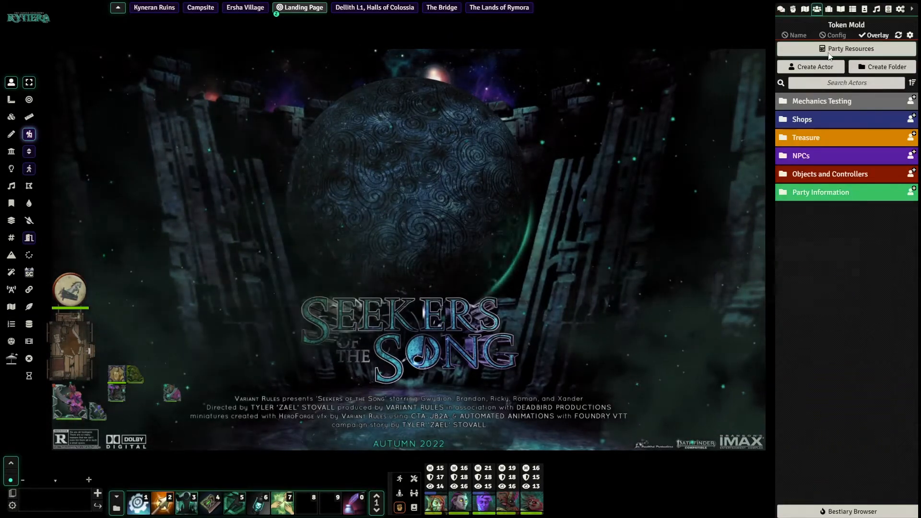
click(851, 48)
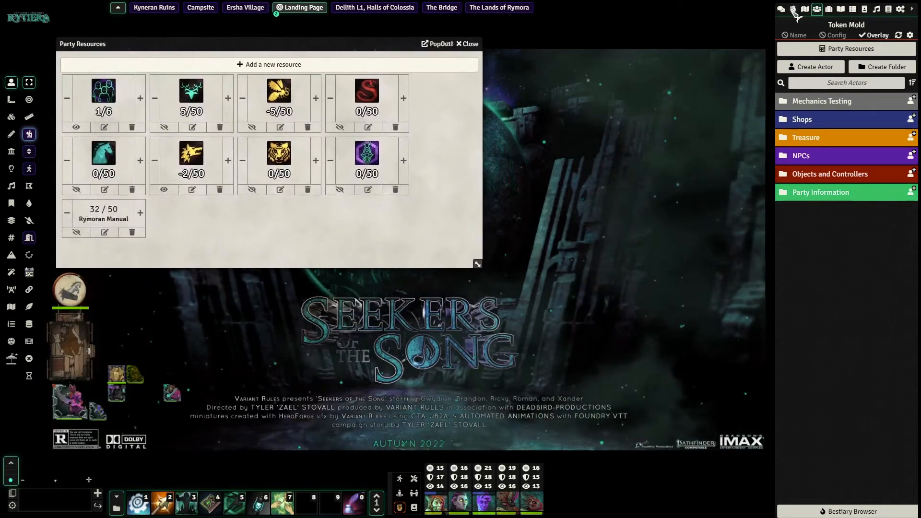
click(781, 9)
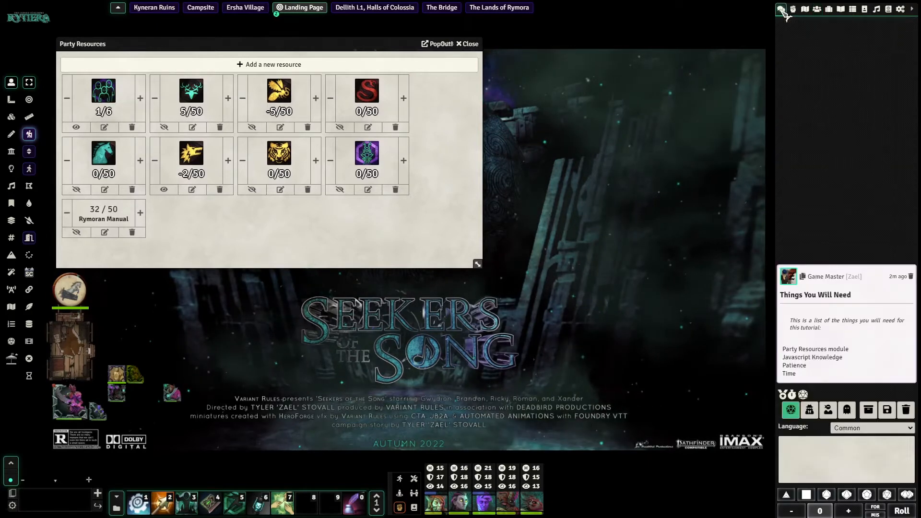
mouse_move(103, 90)
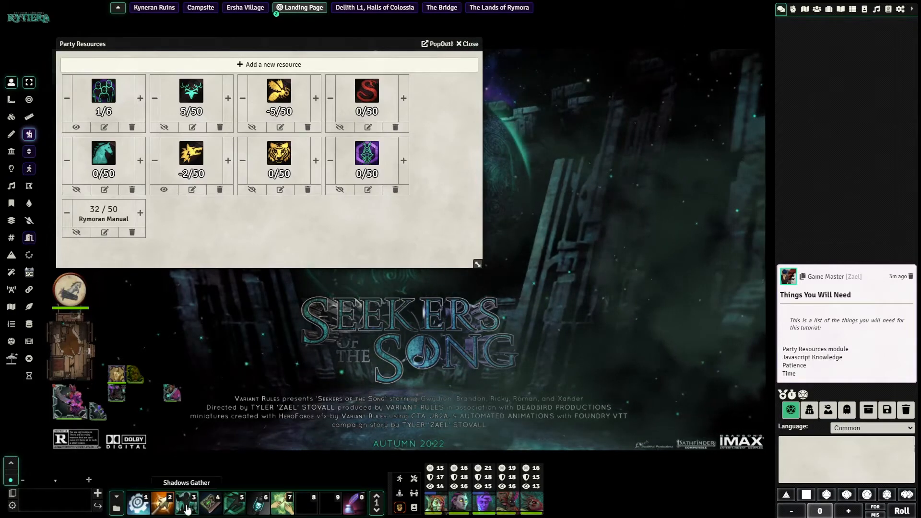
Step: Run the Shadows Gather macro with party level 1 and modifier 2
click(185, 503)
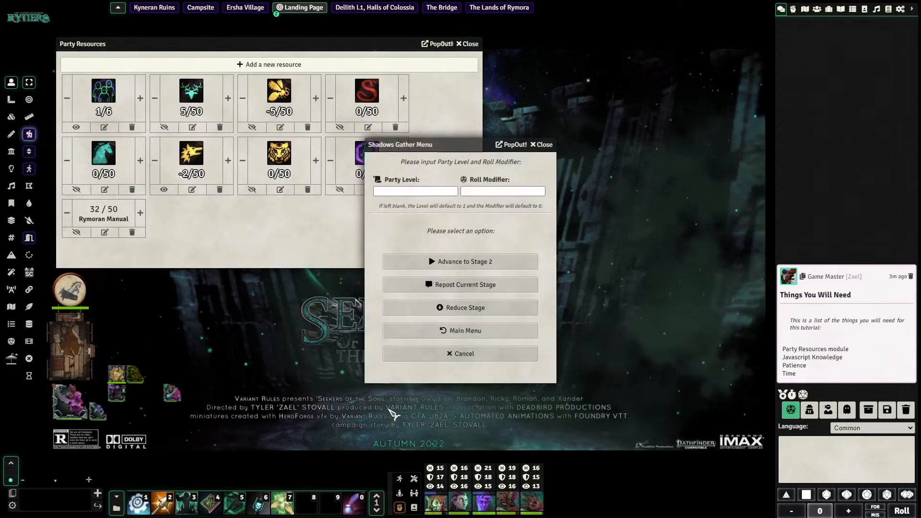
click(415, 191)
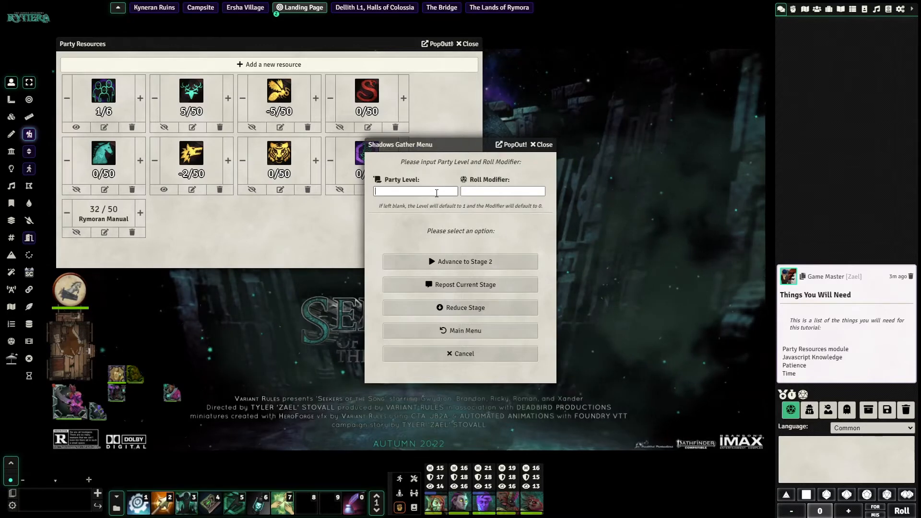
text(1)
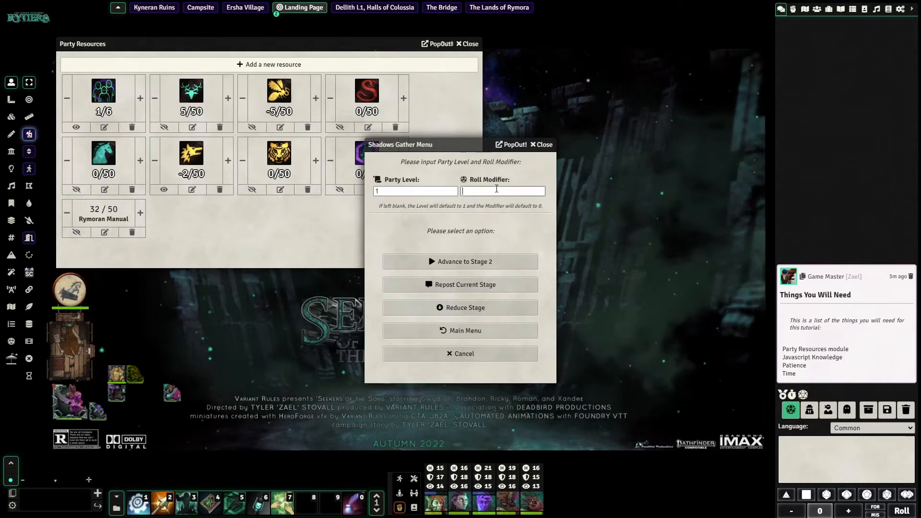
text(2)
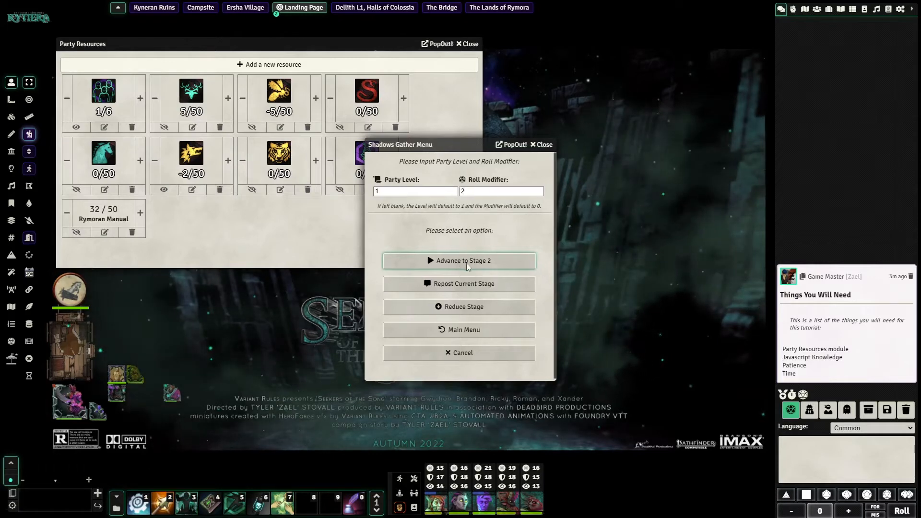
Step: Advance Shadows Gather to Stage 2 and Stage 3, then reduce it by one stage to 2/6
click(458, 260)
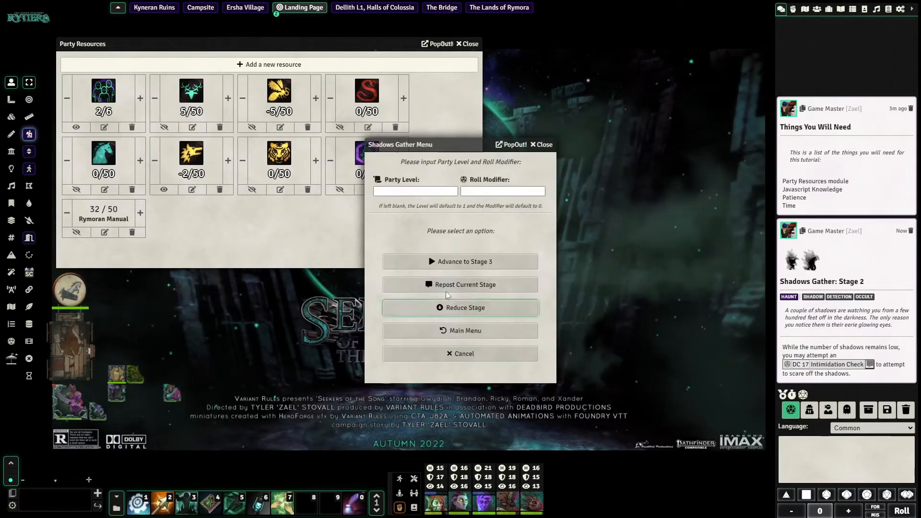
click(459, 261)
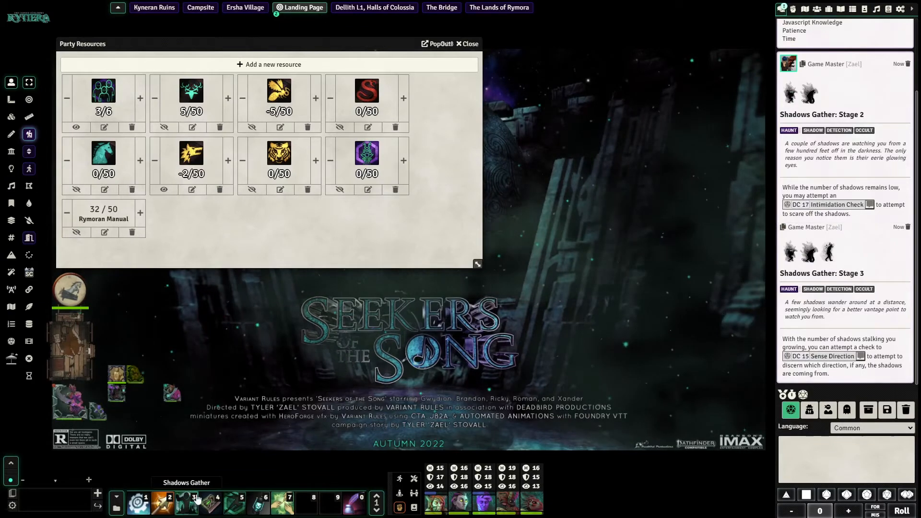
click(186, 504)
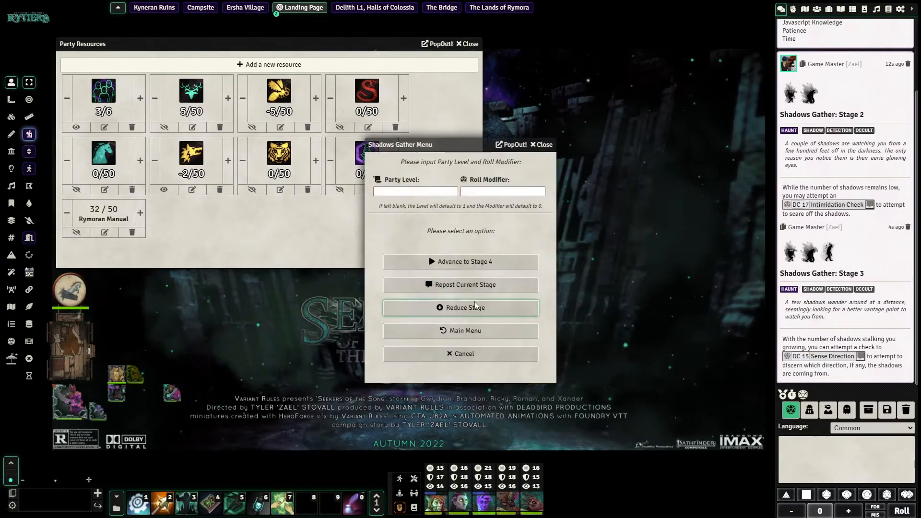
click(460, 307)
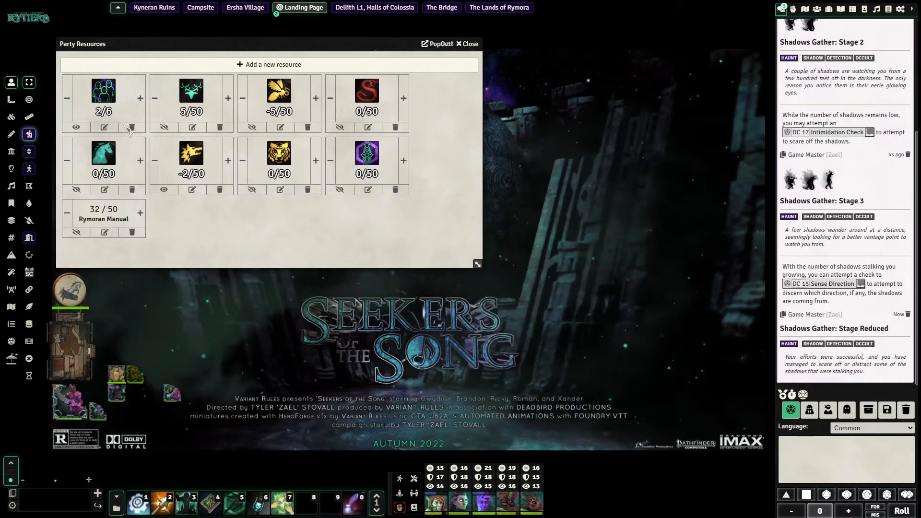
mouse_move(285, 382)
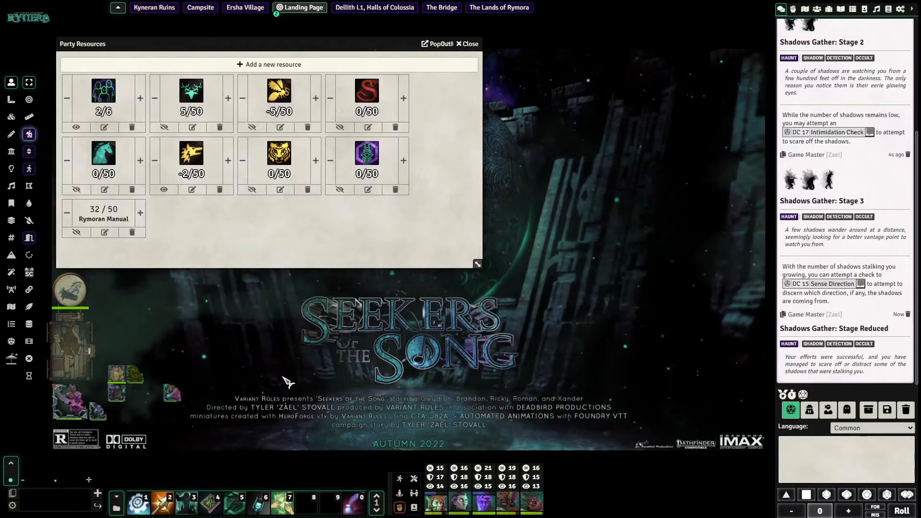
mouse_move(600, 384)
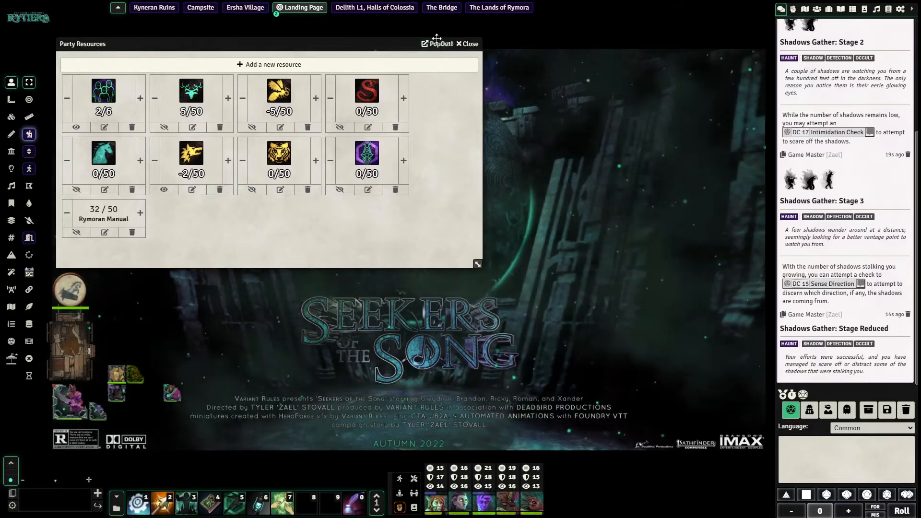
click(466, 43)
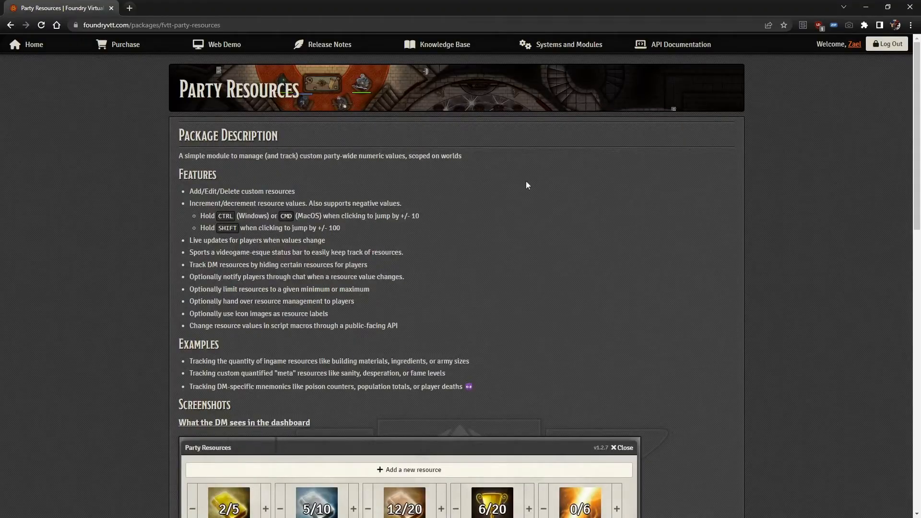
mouse_move(239, 168)
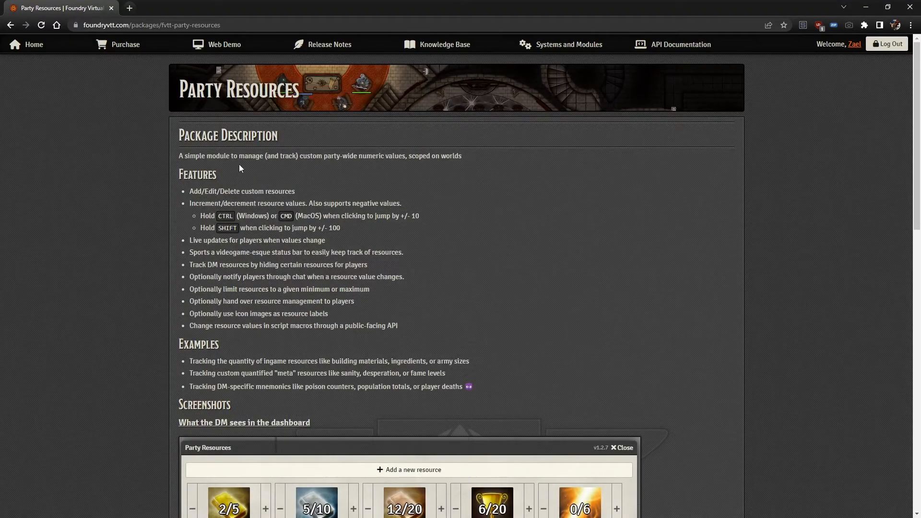
scroll(down, 3)
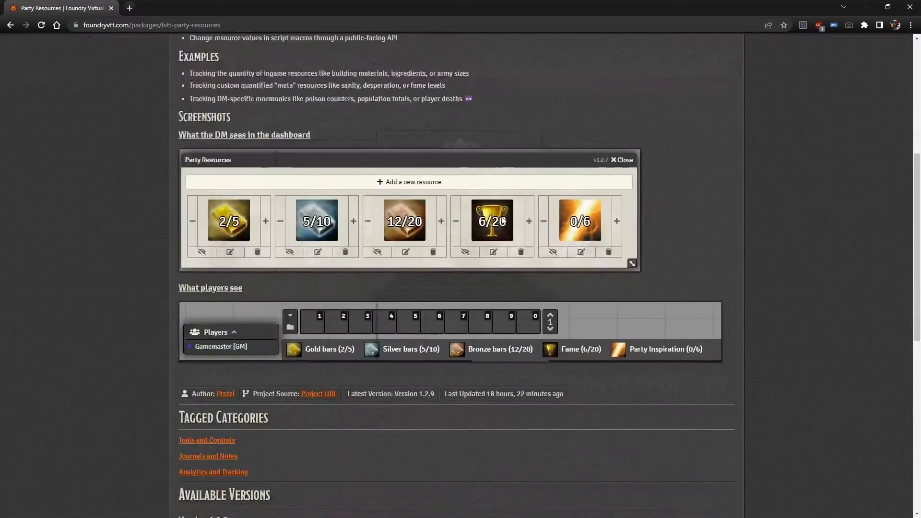
scroll(down, 3)
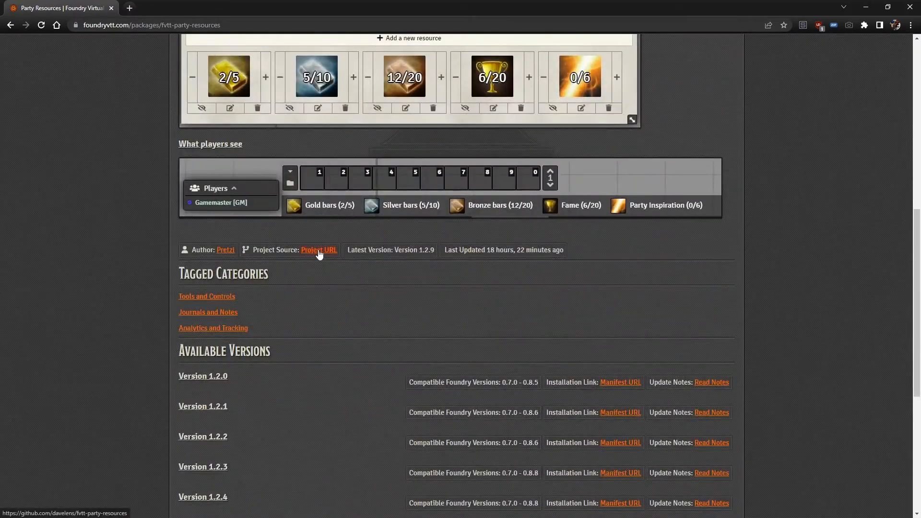
click(318, 250)
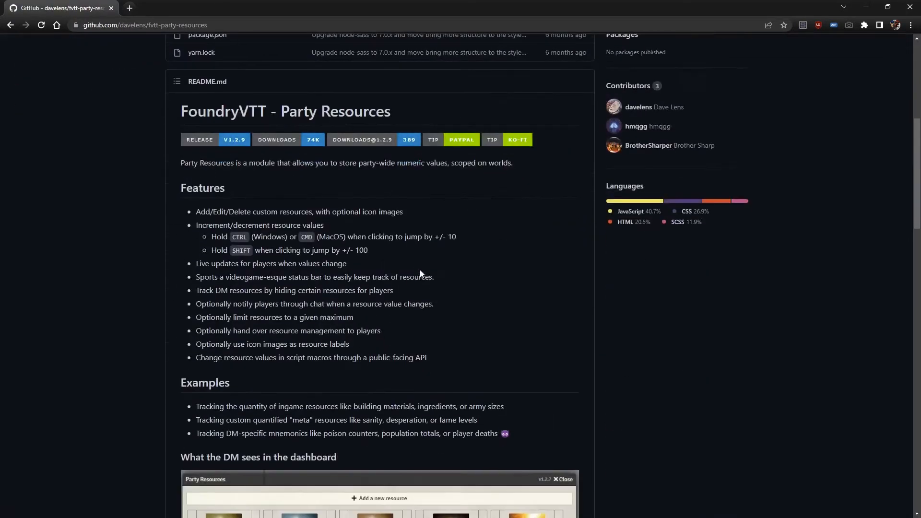
scroll(down, 3)
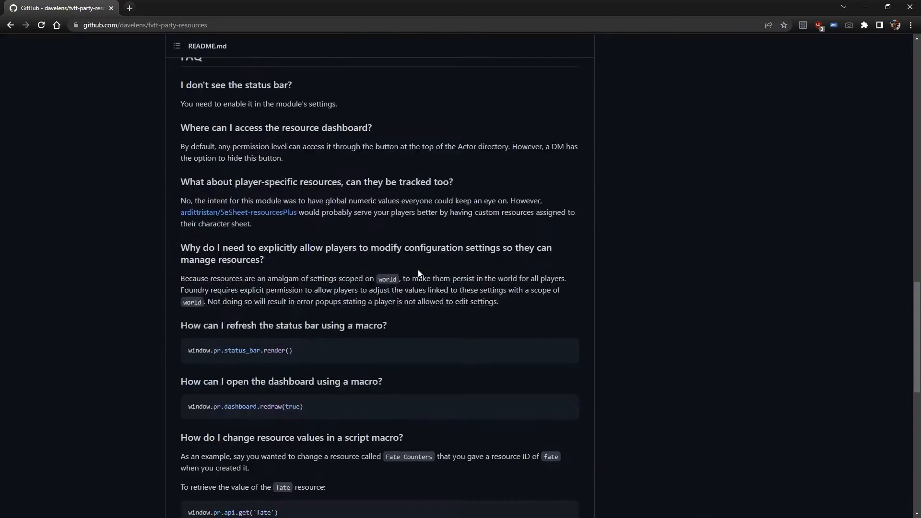
scroll(down, 3)
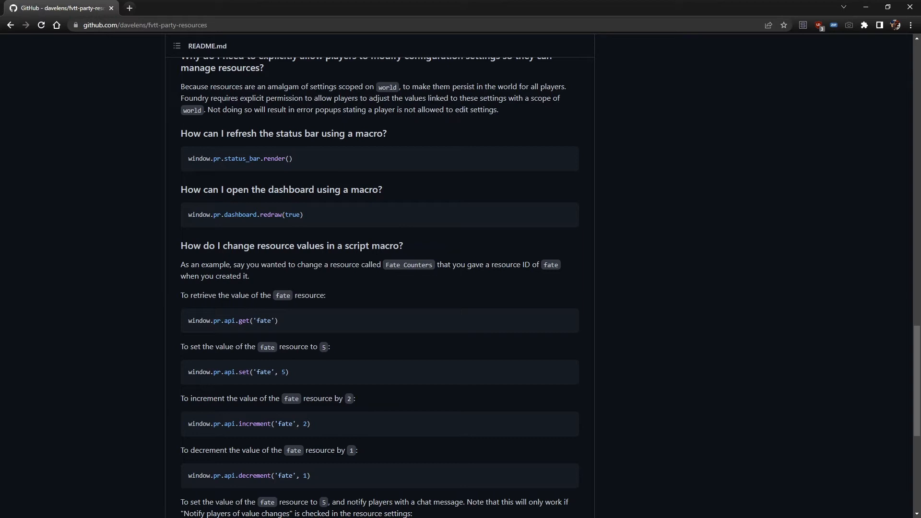
mouse_move(380, 283)
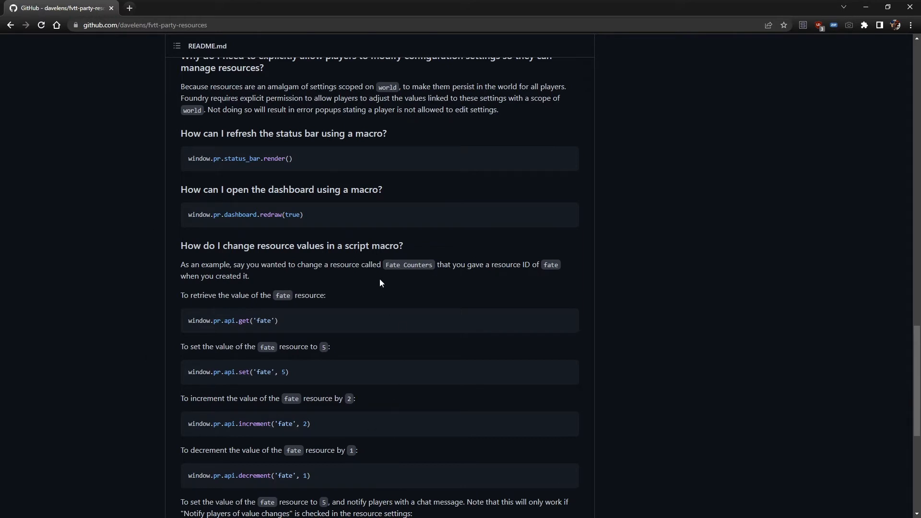
mouse_move(304, 214)
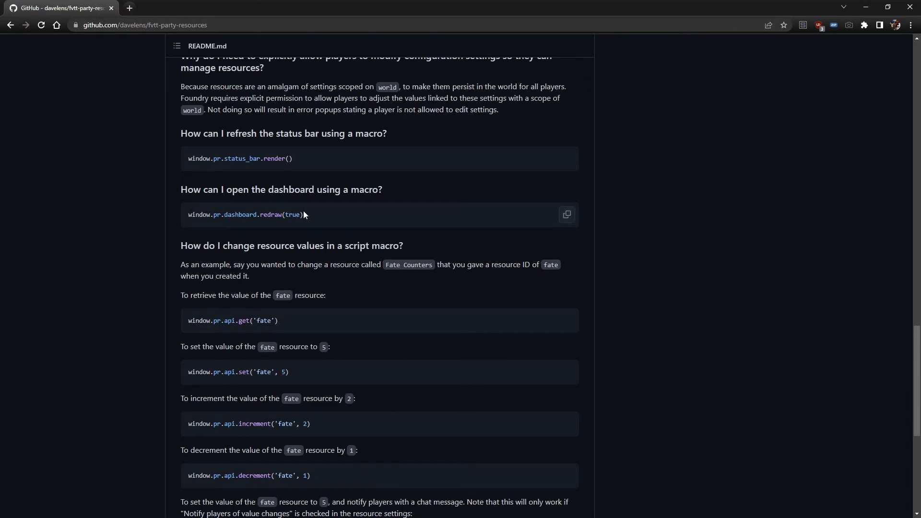
scroll(down, 3)
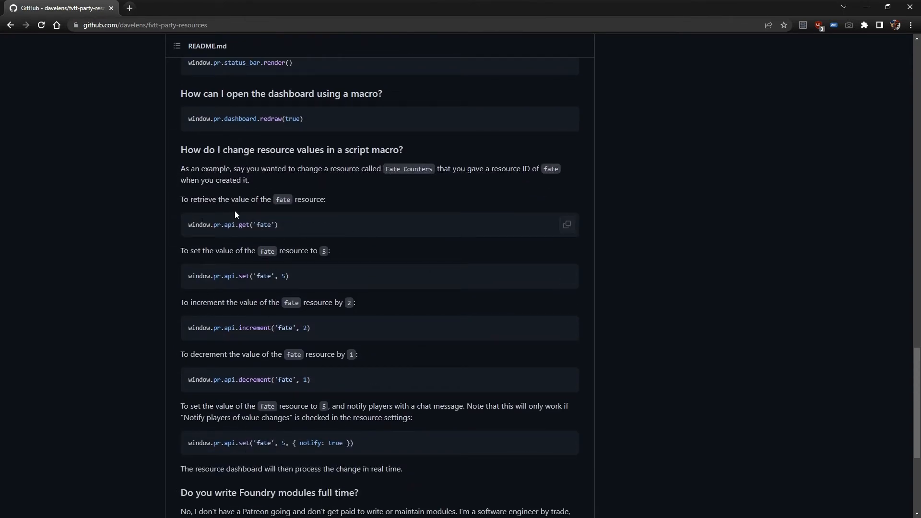
mouse_move(271, 315)
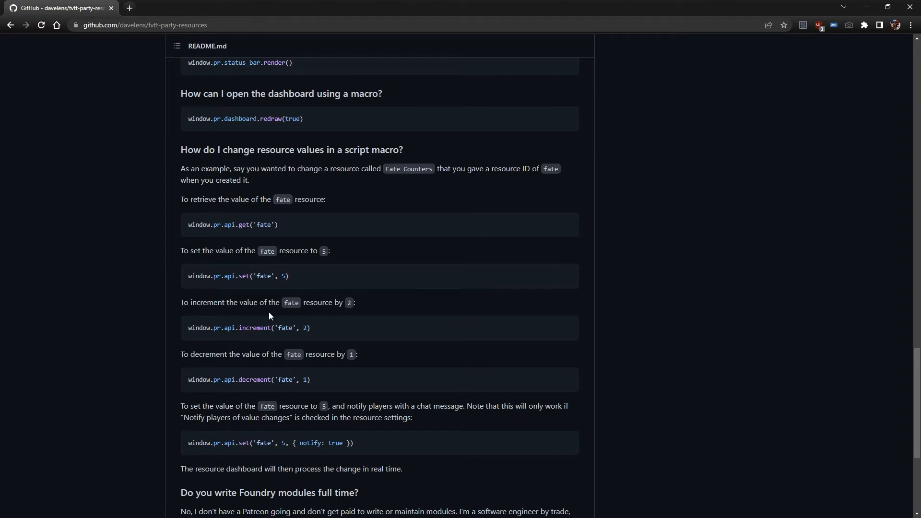
mouse_move(661, 143)
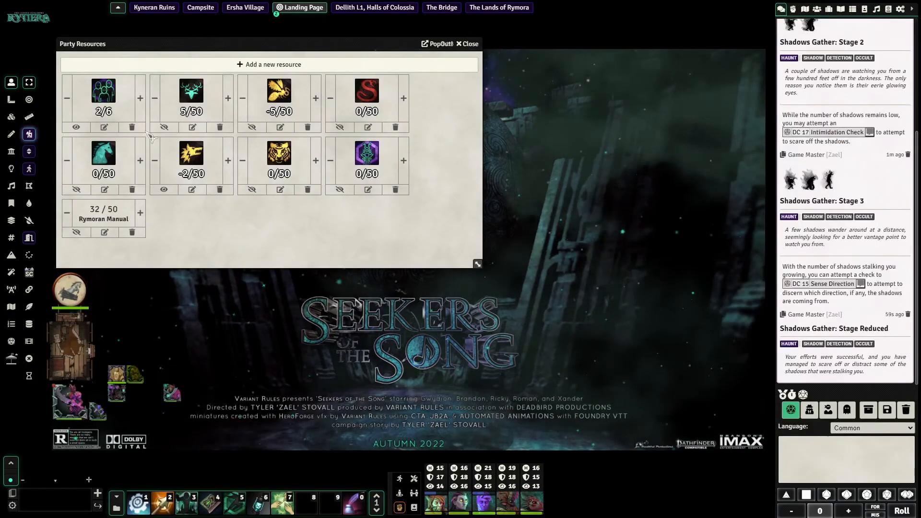
mouse_move(119, 109)
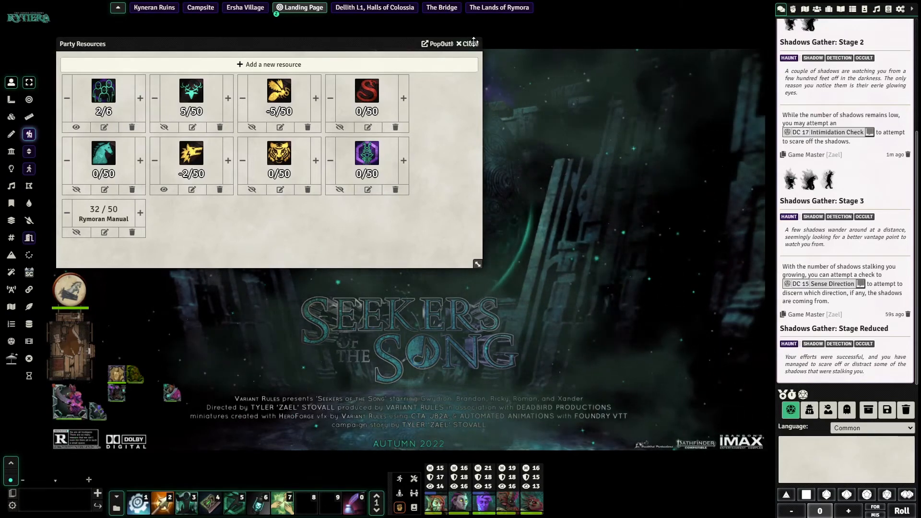
Step: Close the Party Resources dashboard, leaving the Shadows Gather messages in chat
click(470, 44)
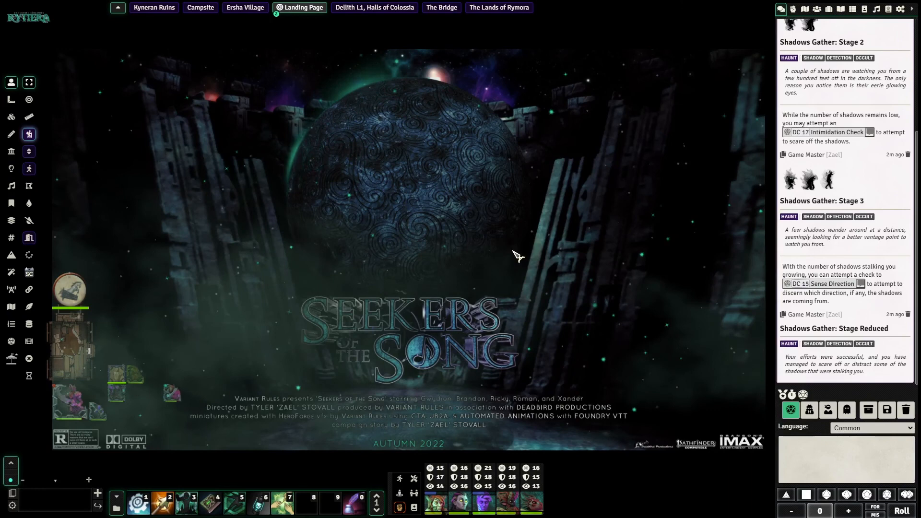
mouse_move(481, 269)
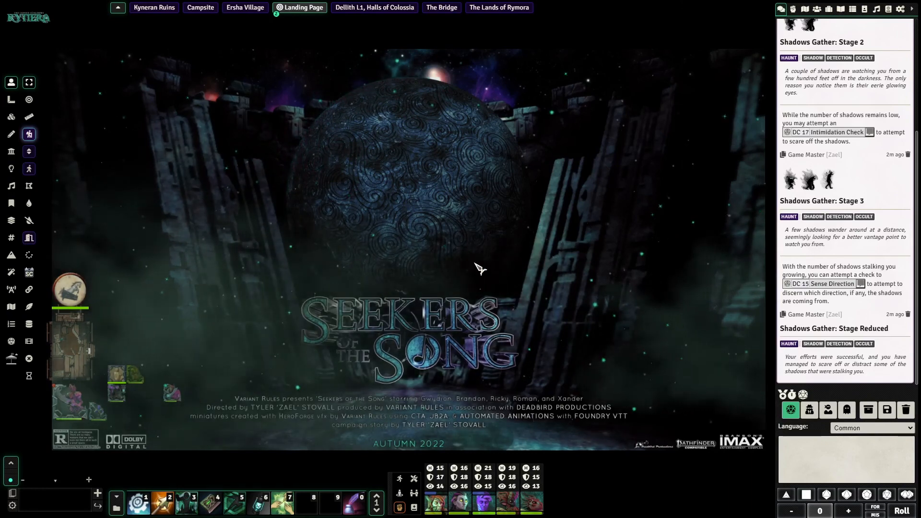